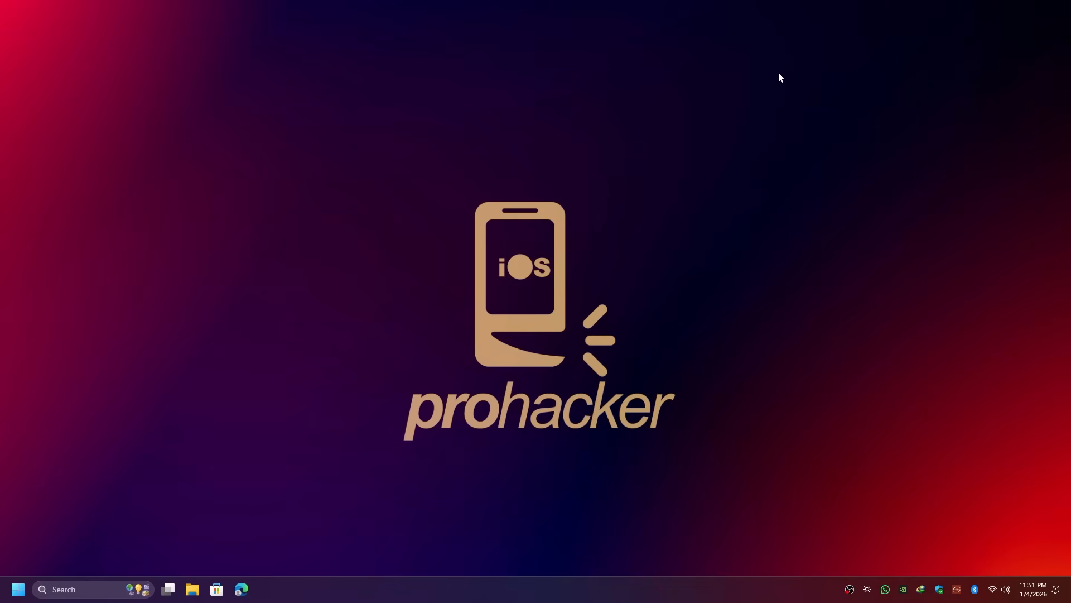
pyautogui.moveTo(240, 589)
pyautogui.write('3')
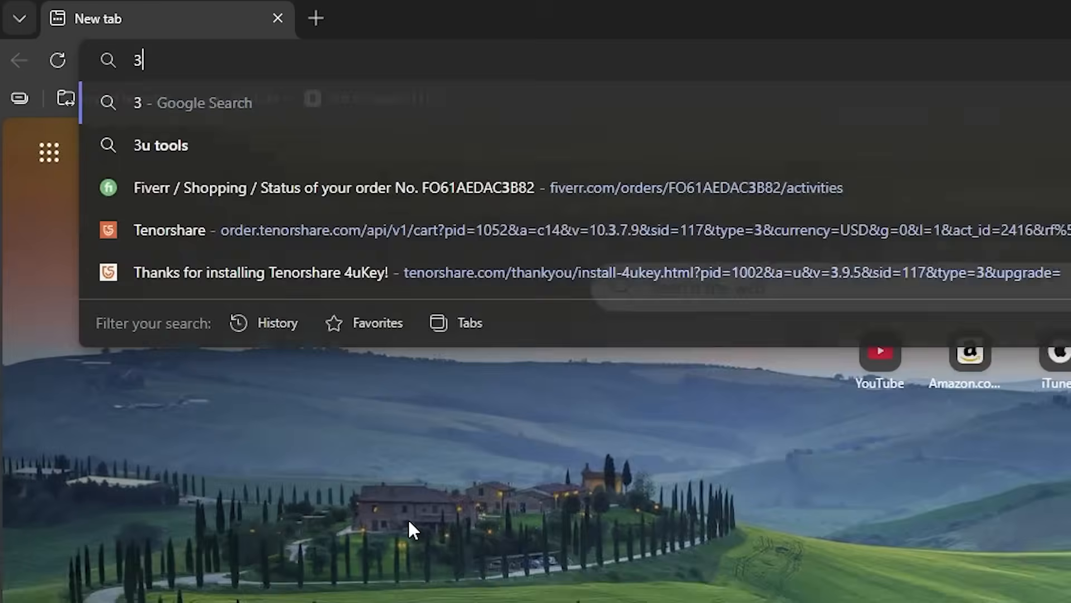
# Step: Download the Win 64-bit 3uTools v9.01.012 installer from 3u.com
pyautogui.write('u.com')
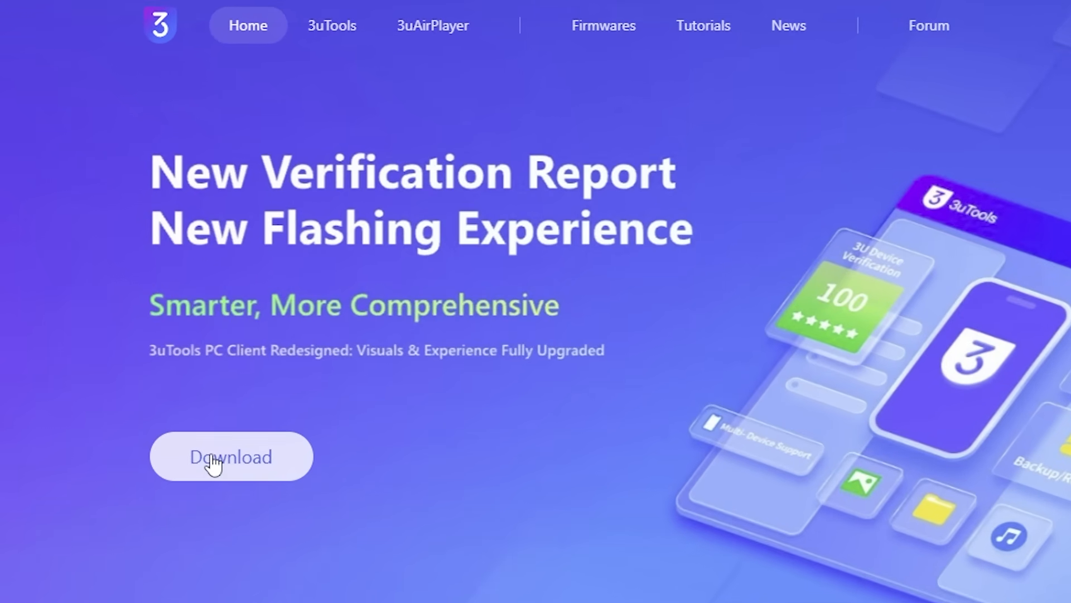
pyautogui.click(231, 456)
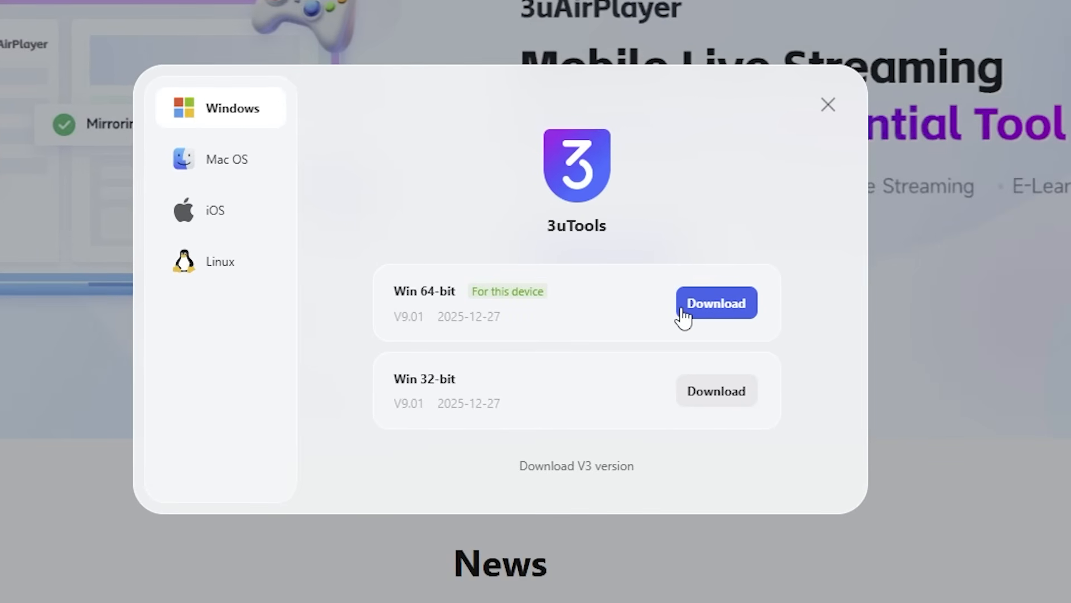
pyautogui.click(716, 302)
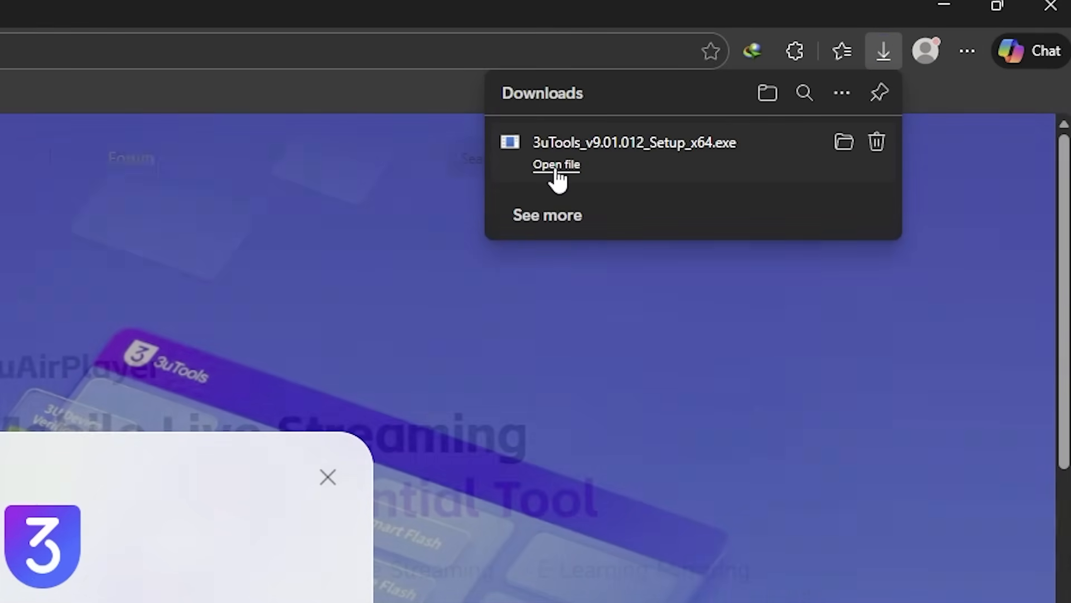
# Step: Run the downloaded setup, install 3uTools V9.01.012, and launch it
pyautogui.click(556, 164)
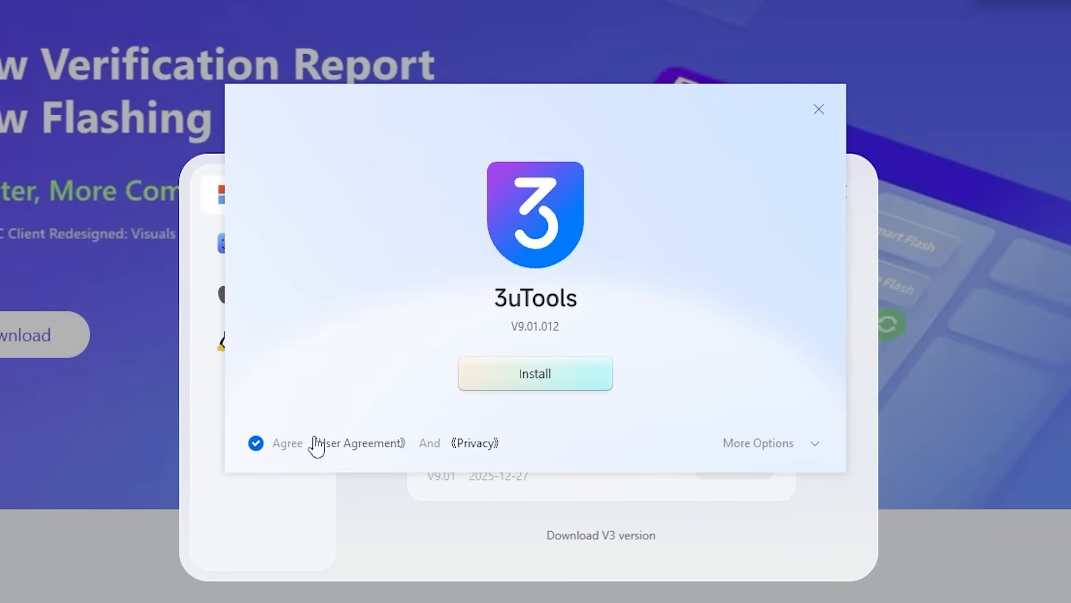
pyautogui.click(535, 373)
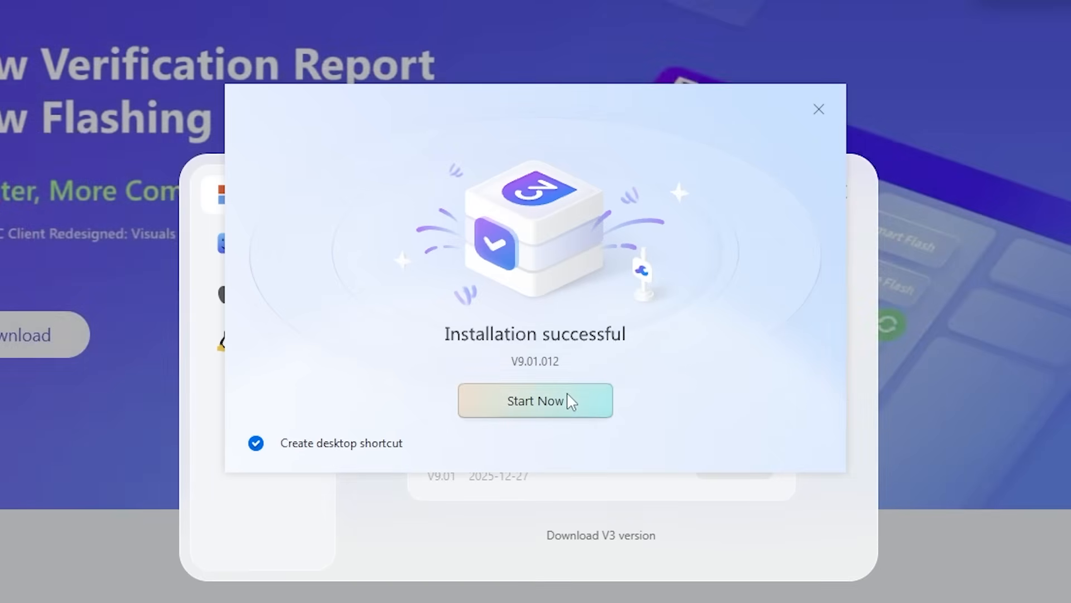
pyautogui.click(535, 401)
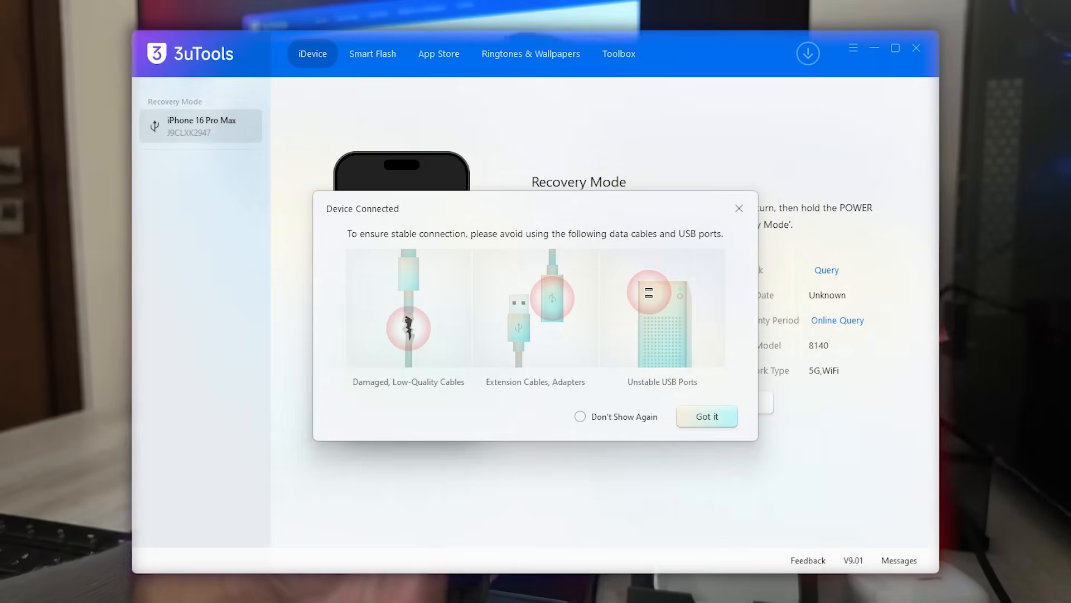
# Step: Dismiss the cable and USB port advice to reveal the Recovery Mode device page
pyautogui.click(706, 416)
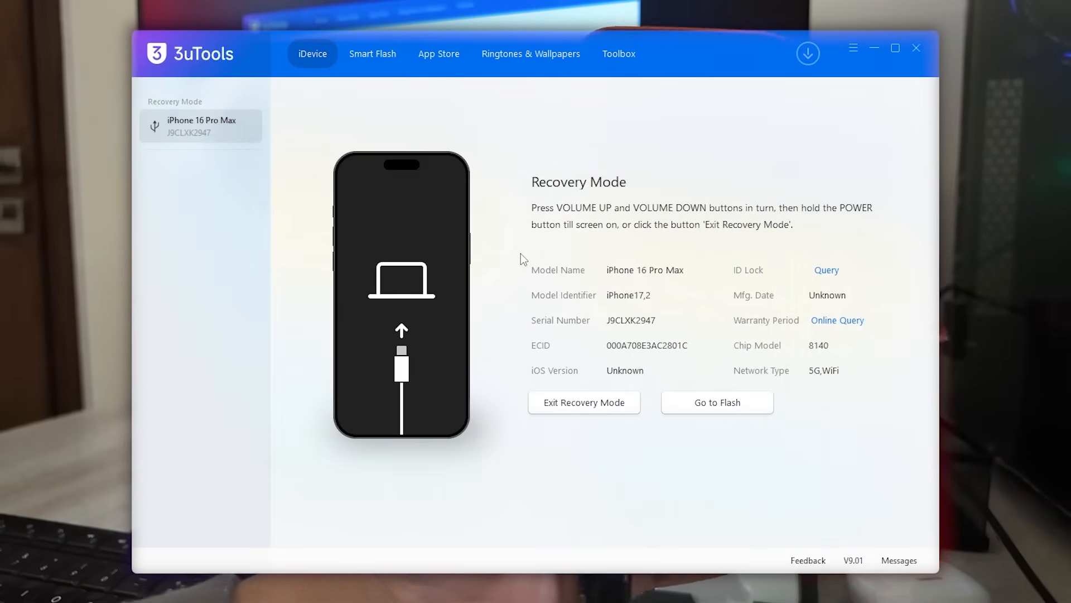
pyautogui.moveTo(647, 334)
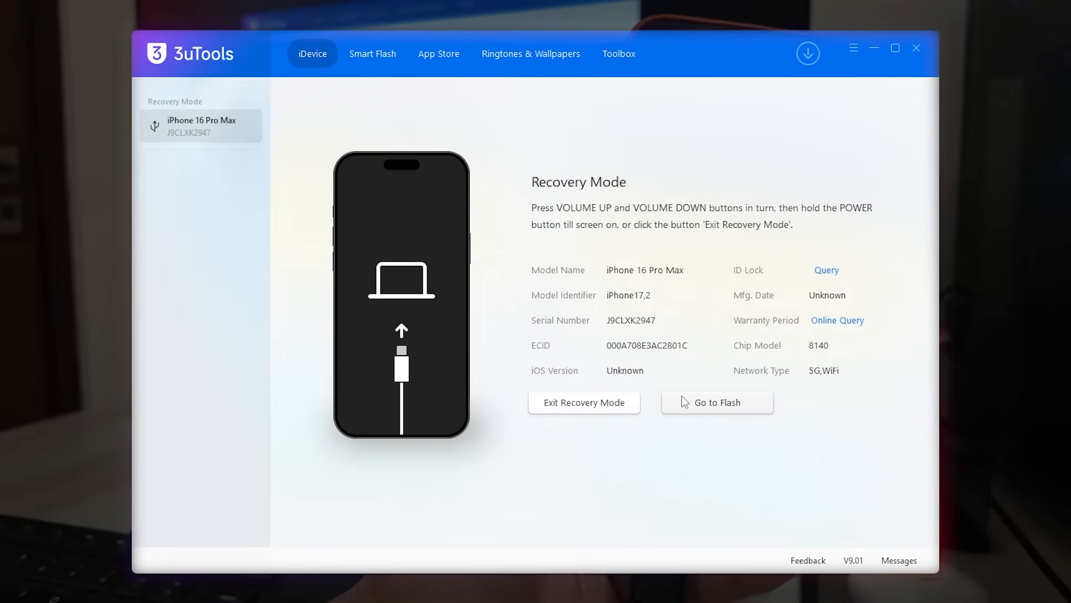
# Step: Configure flashing for iOS 26.2 with Keep data, Auto Activate and Skip Setup
pyautogui.click(716, 402)
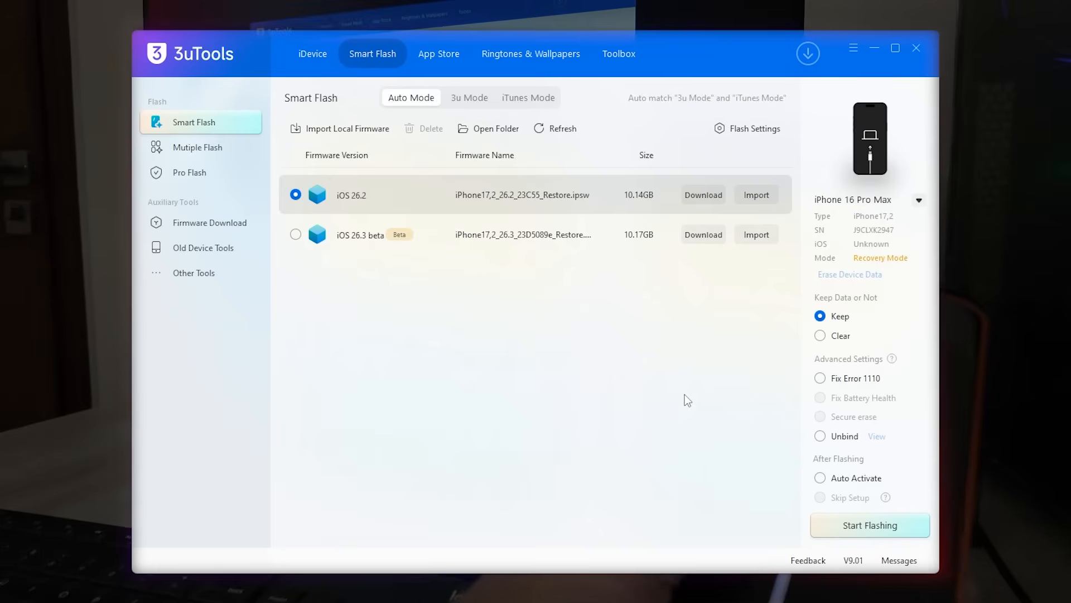
pyautogui.moveTo(868, 305)
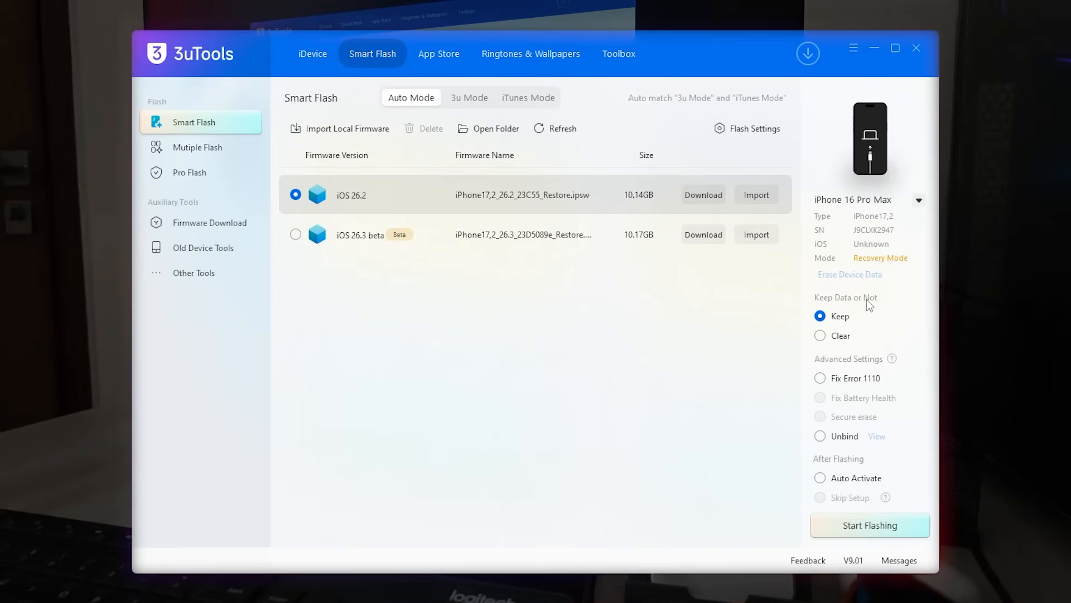
pyautogui.click(820, 336)
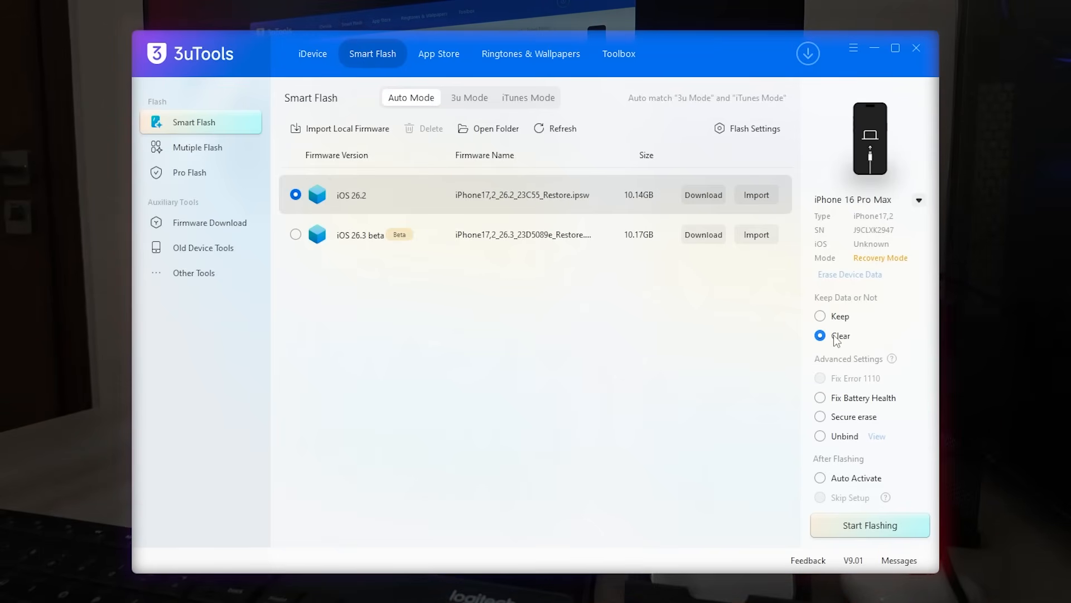
pyautogui.click(820, 398)
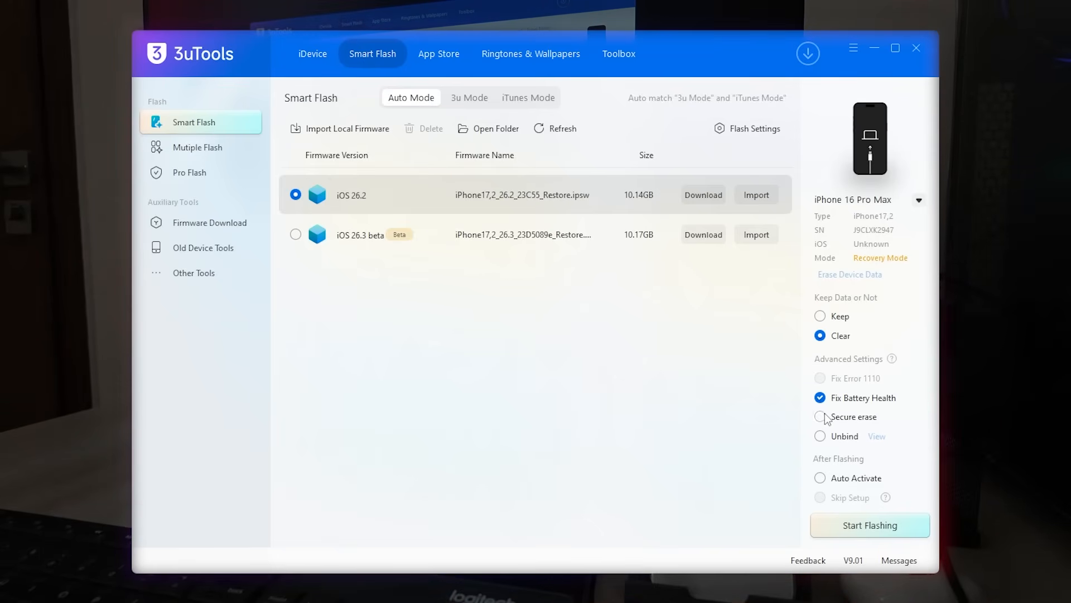
pyautogui.click(820, 417)
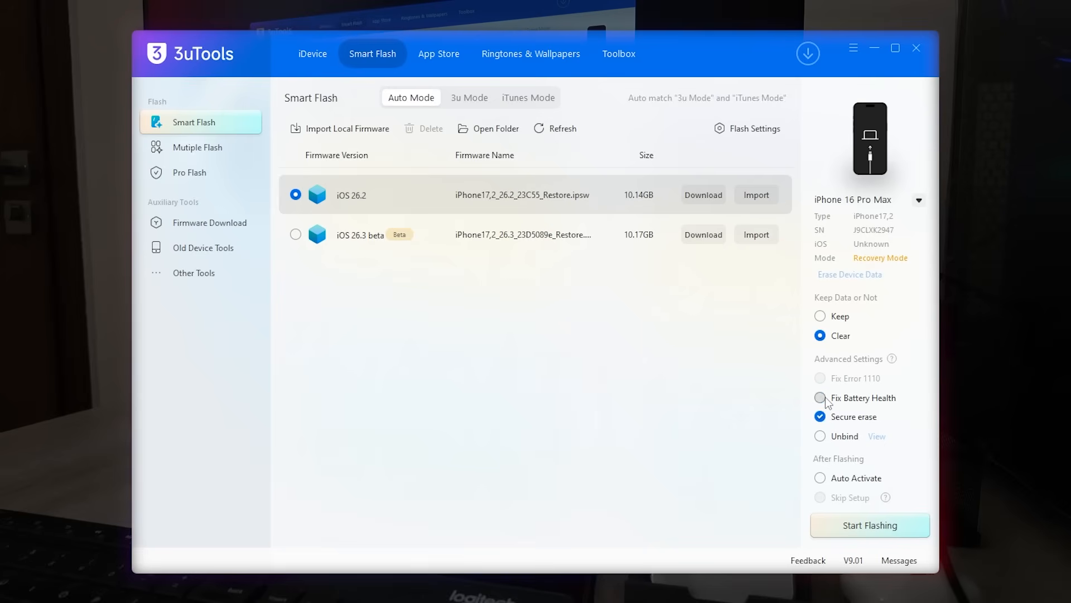
pyautogui.click(820, 315)
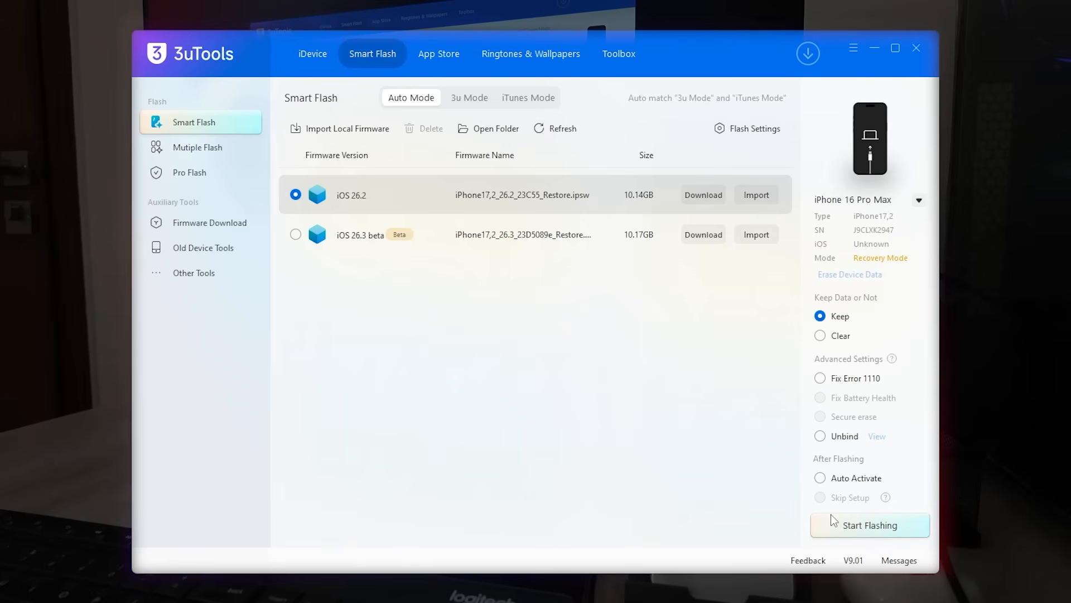
pyautogui.click(820, 477)
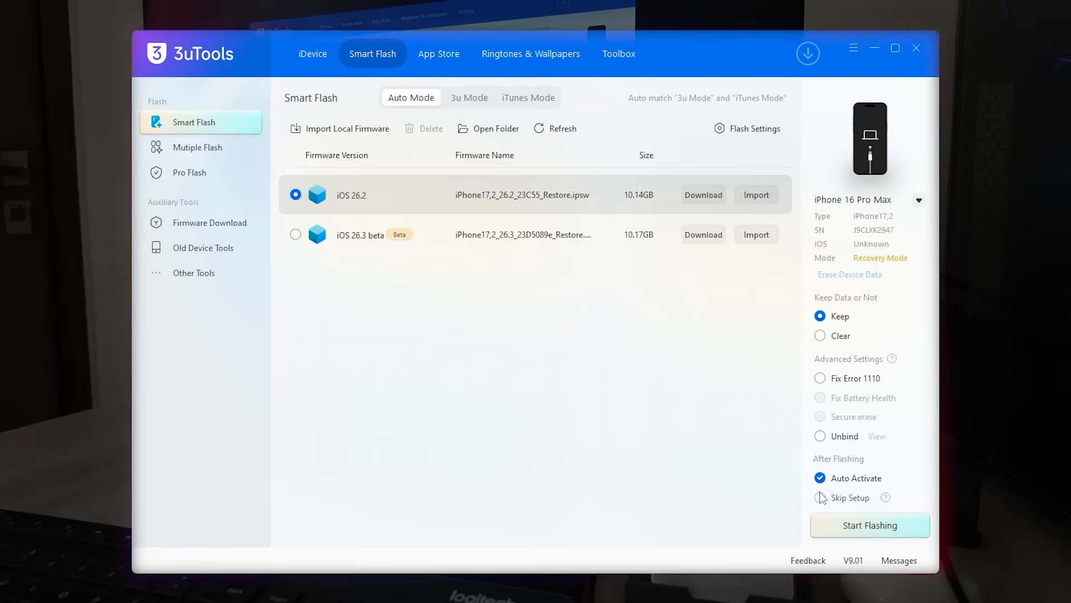
pyautogui.click(703, 195)
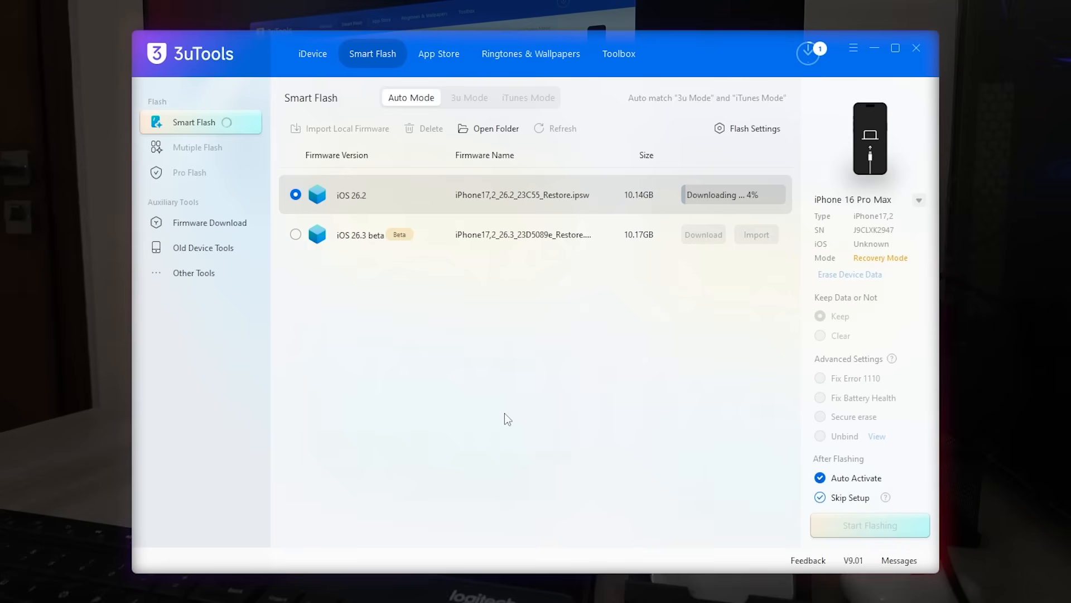
# Step: Start flashing iOS 26.2 onto the iPhone 16 Pro Max, keeping data
pyautogui.click(869, 525)
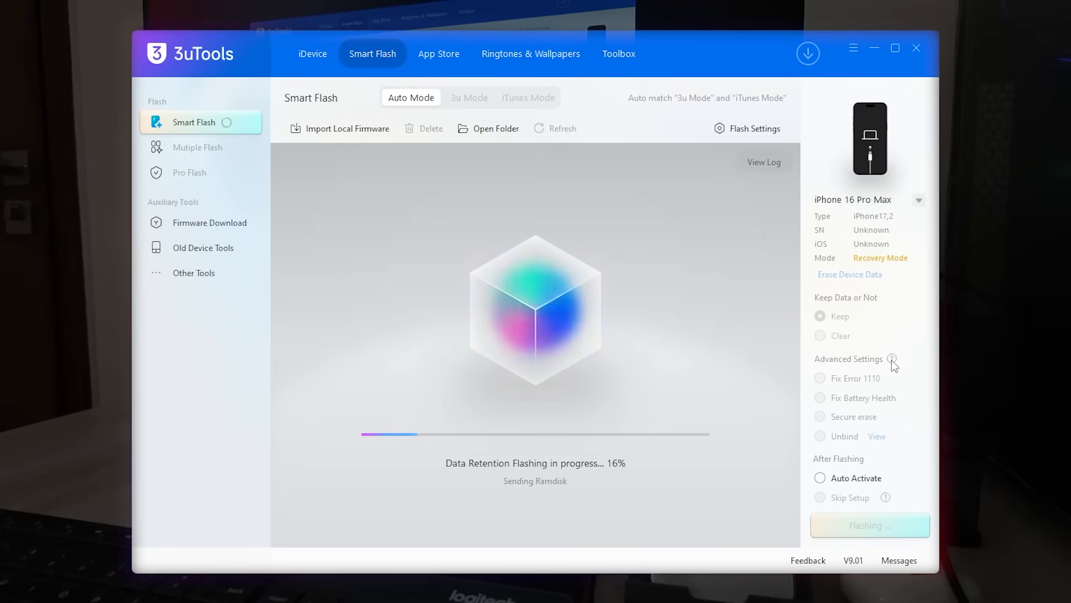